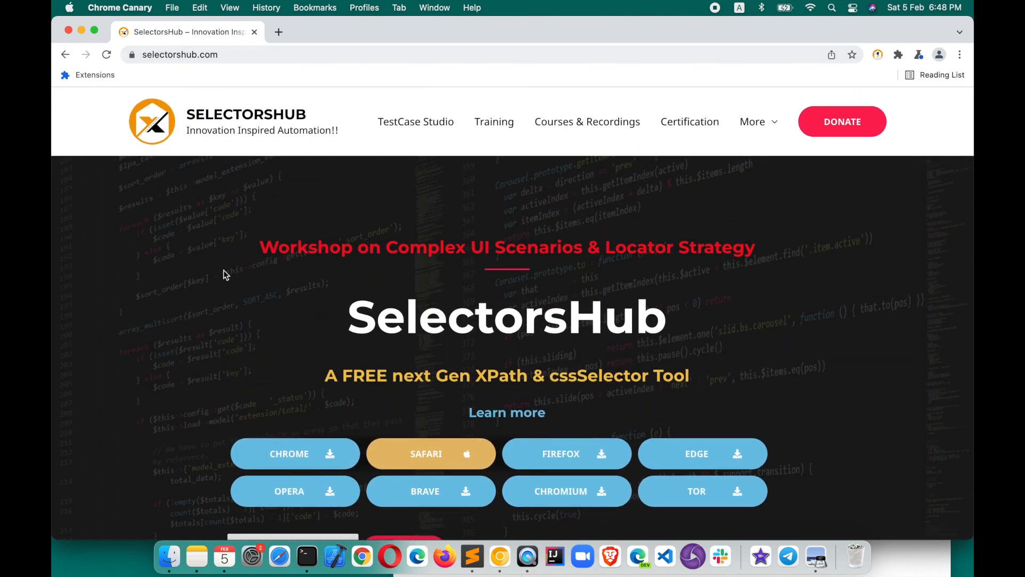
Follow the Chrome download button to the SelectorsHub XPath Plugin Web Store listing.
scroll("down", 3)
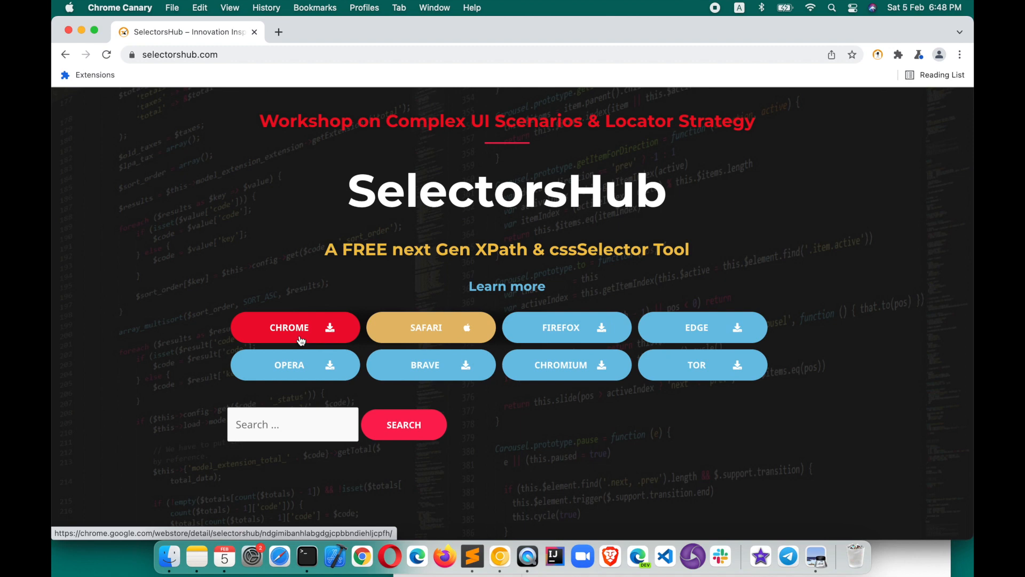
left_click(295, 327)
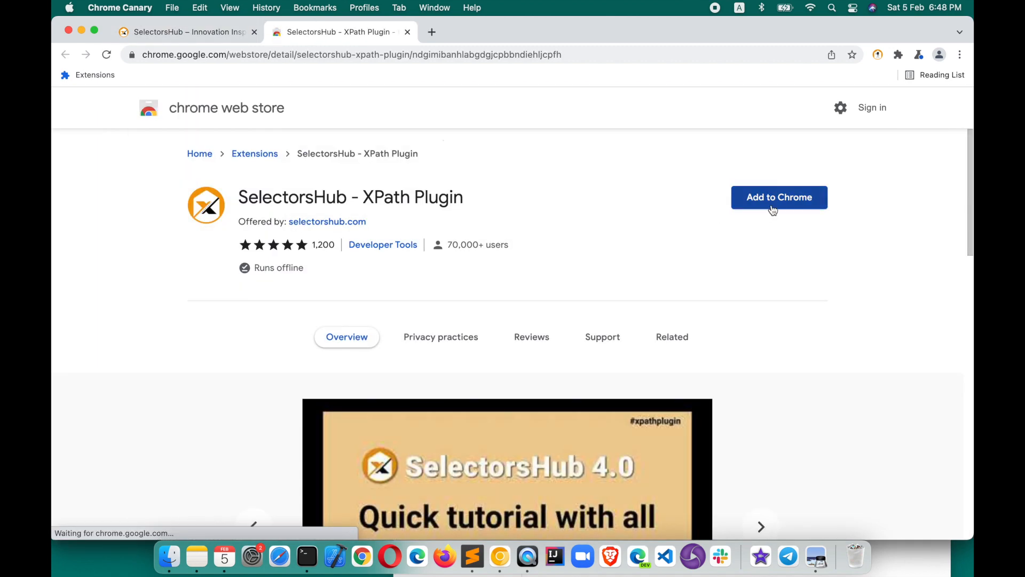
Add the SelectorsHub XPath Plugin to Chrome and pin it from the Extensions menu.
left_click(779, 197)
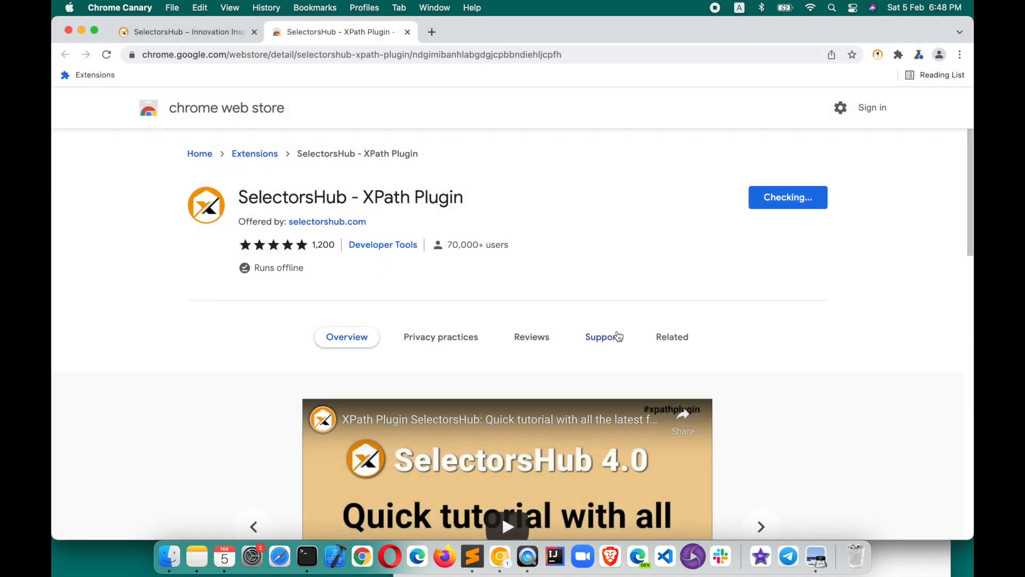
left_click(788, 197)
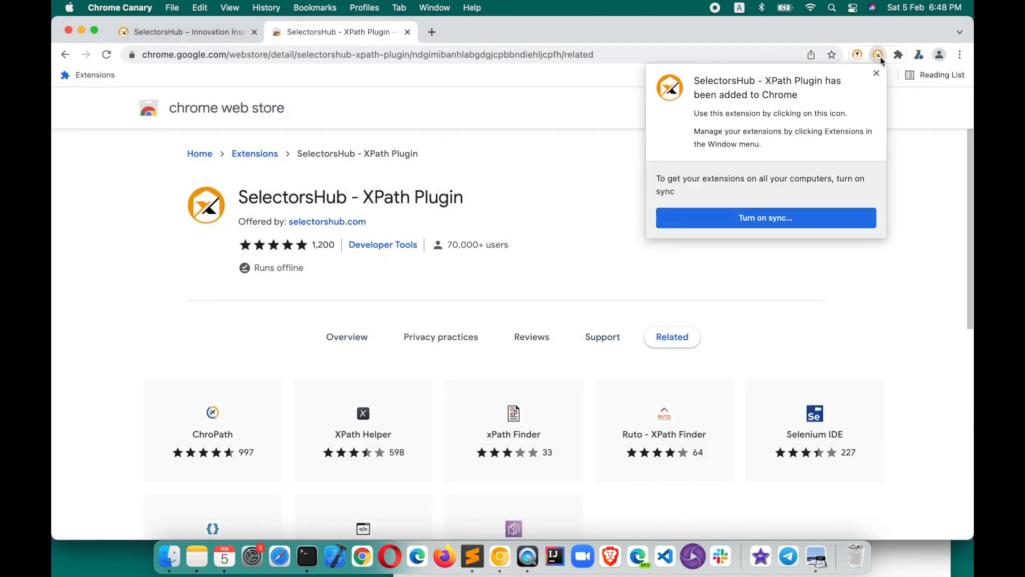
left_click(899, 55)
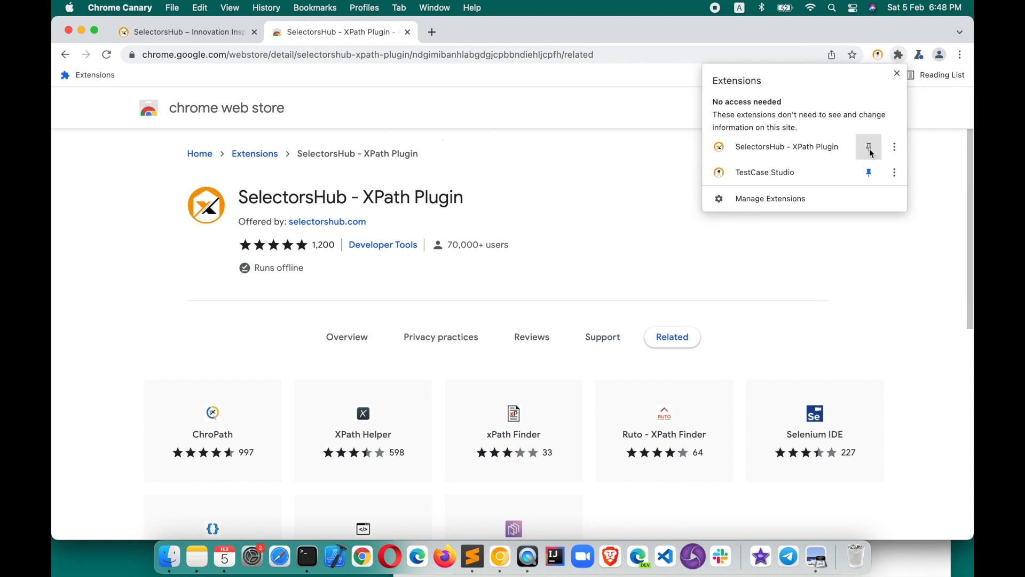
left_click(432, 31)
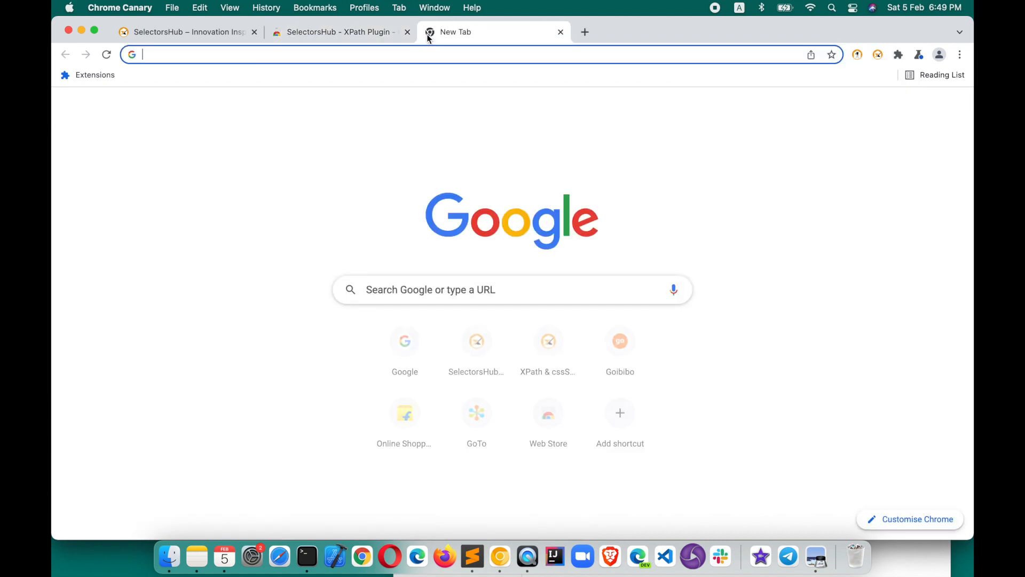
View the plugin's reviews and bring up the XPath practice page in a new tab.
left_click(339, 31)
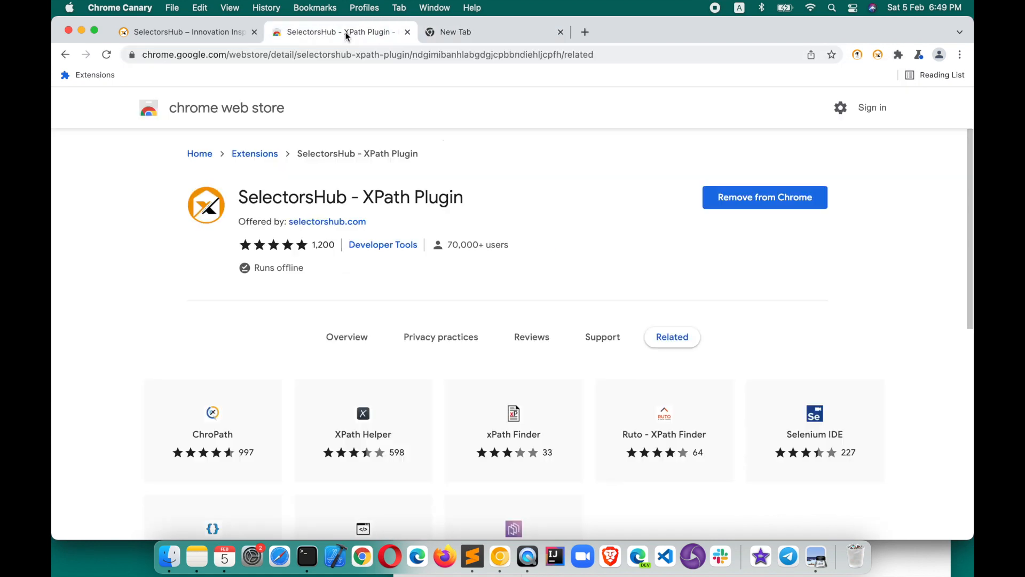
left_click(531, 337)
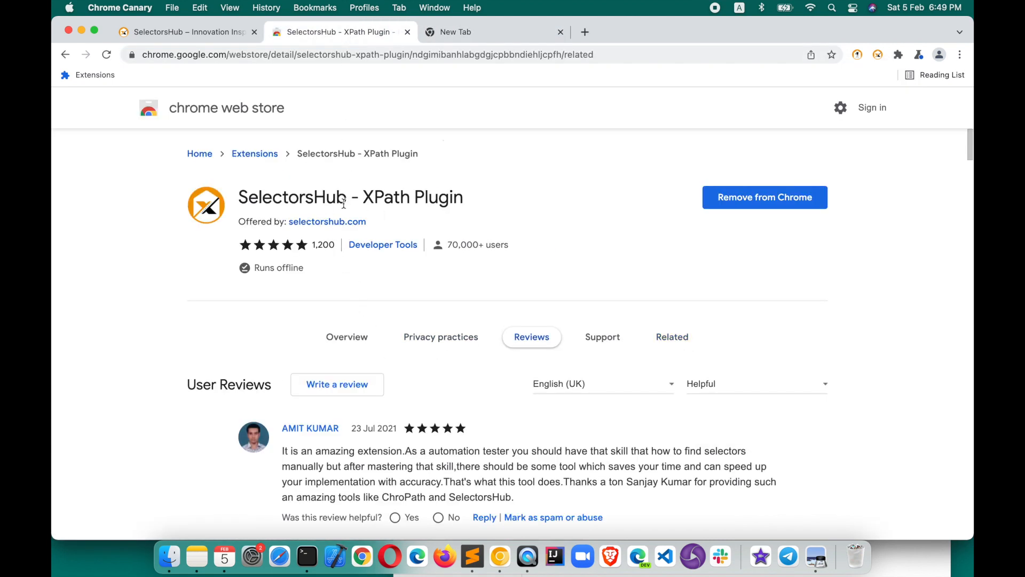
left_click(454, 31)
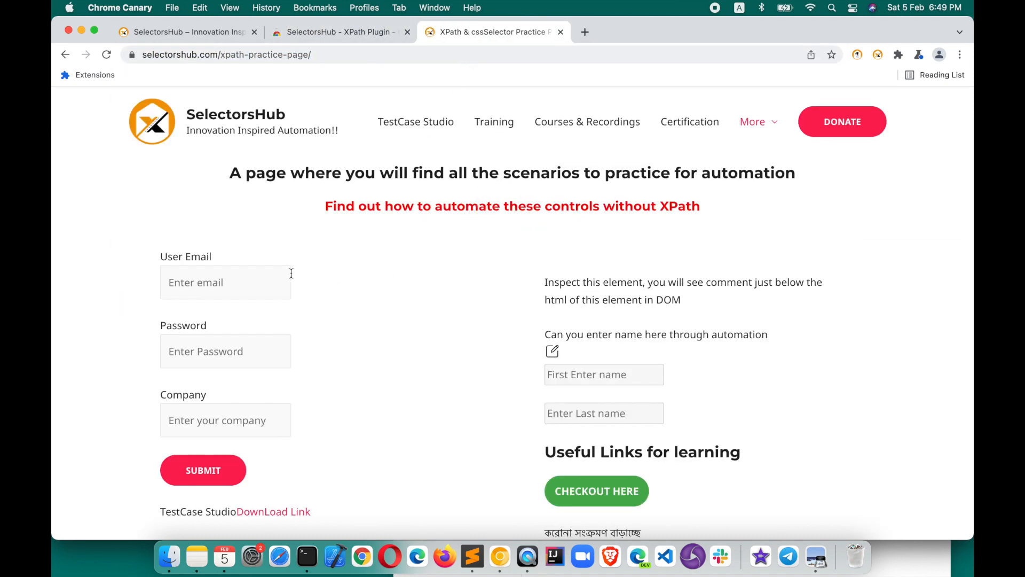
Inspect the User Email input so DevTools shows its HTML in Elements.
right_click(226, 282)
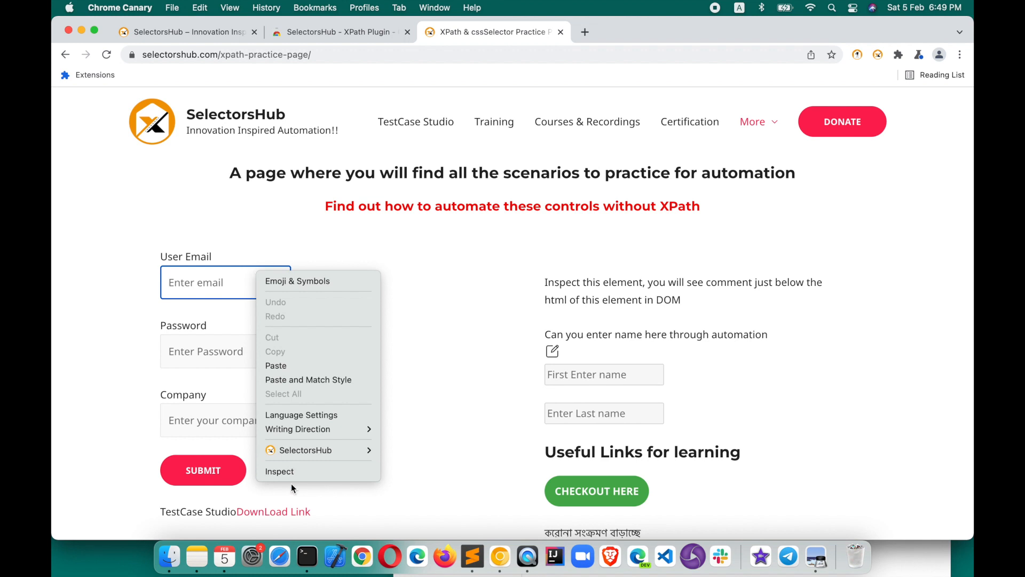
left_click(225, 282)
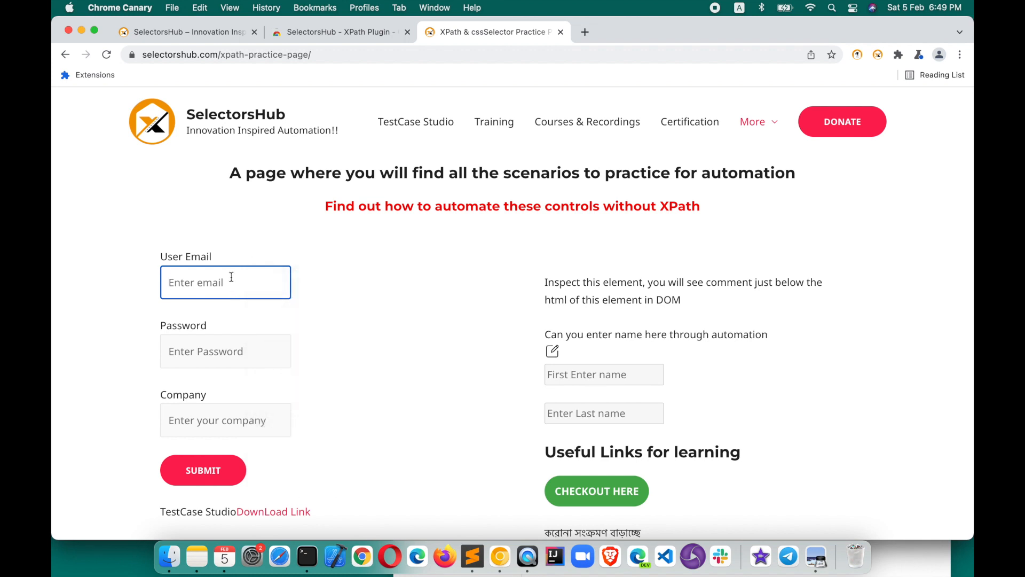
right_click(225, 282)
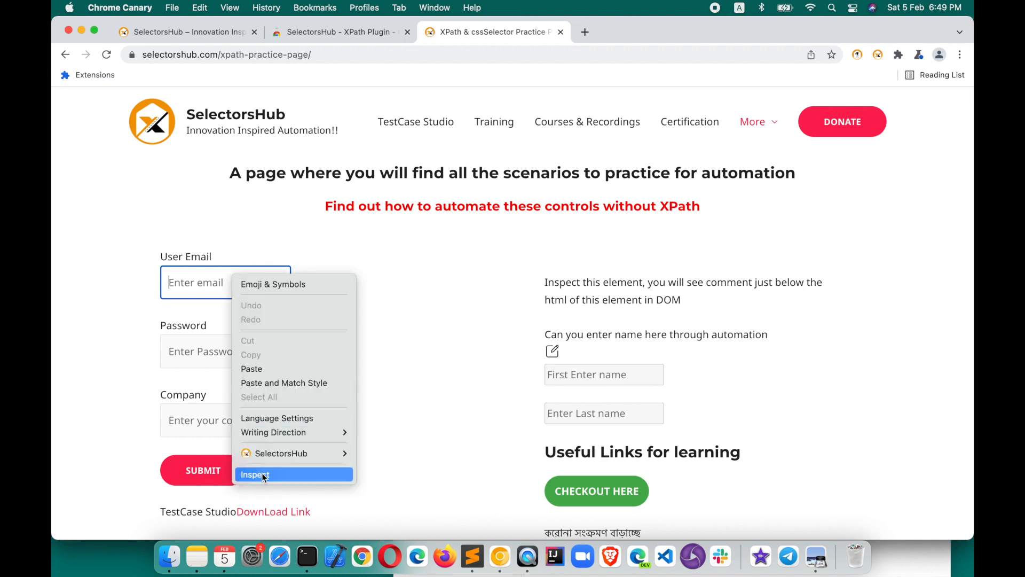
left_click(256, 474)
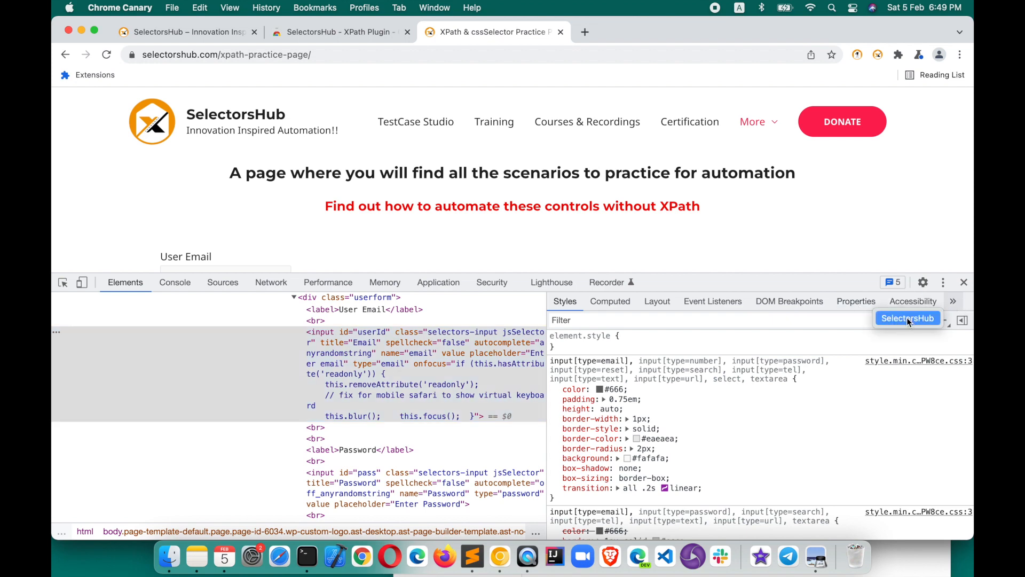
Register in the SelectorsHub pane (name sanjay, email, company SelectorsHub) to get the User Email selectors.
left_click(907, 318)
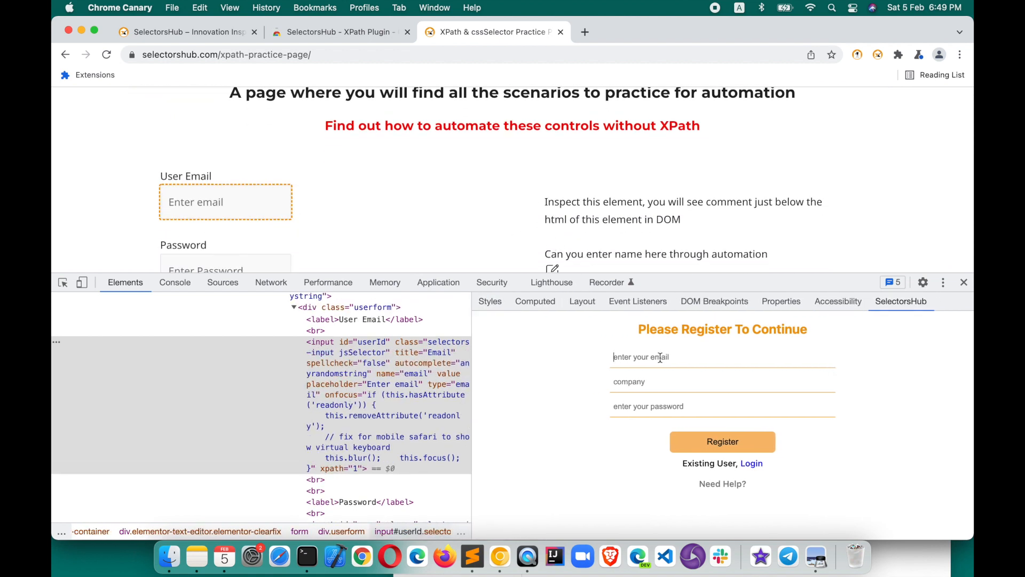
type("sanjay")
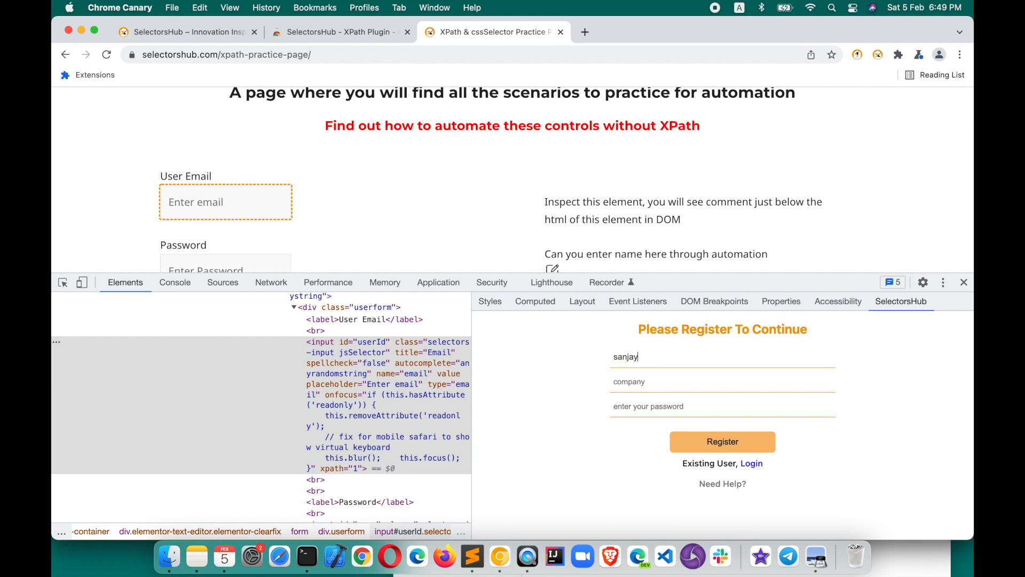
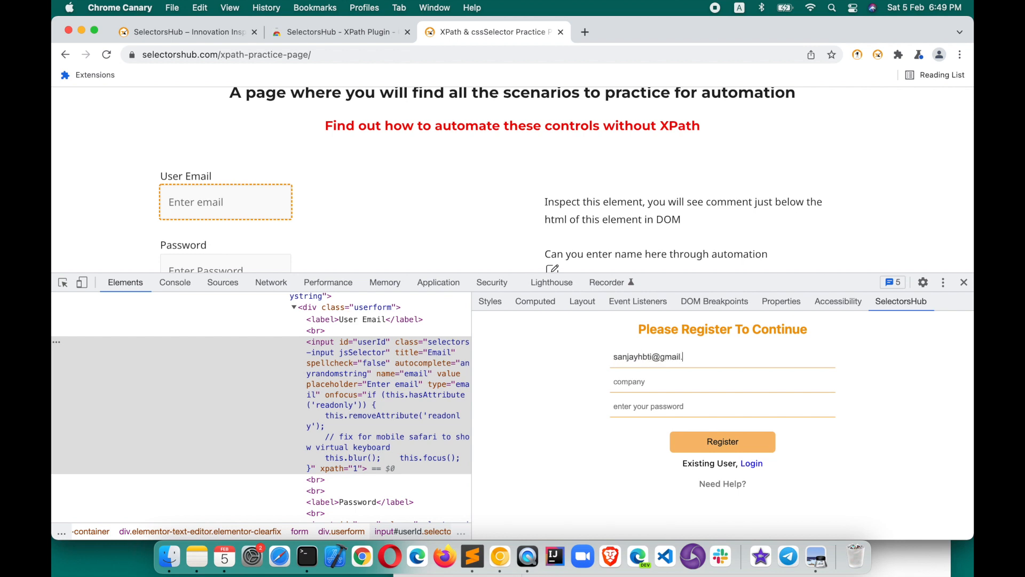
type("Selectors")
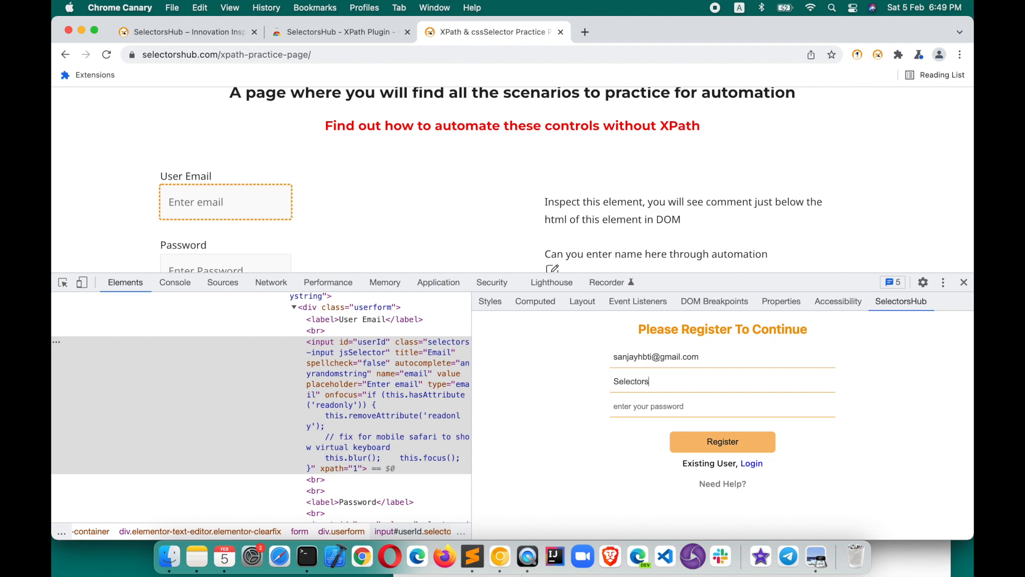
type("Hub")
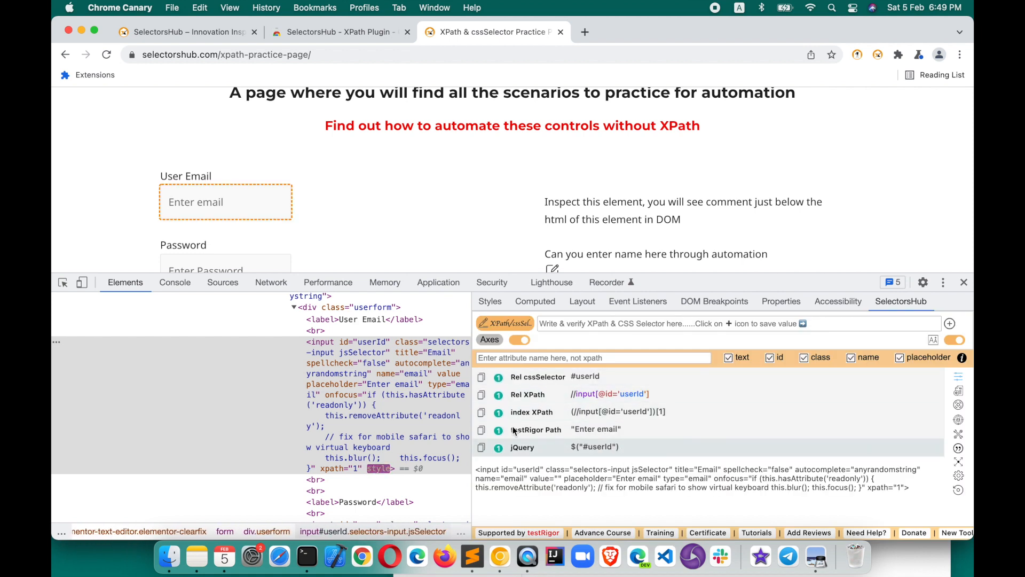
scroll("down", 3)
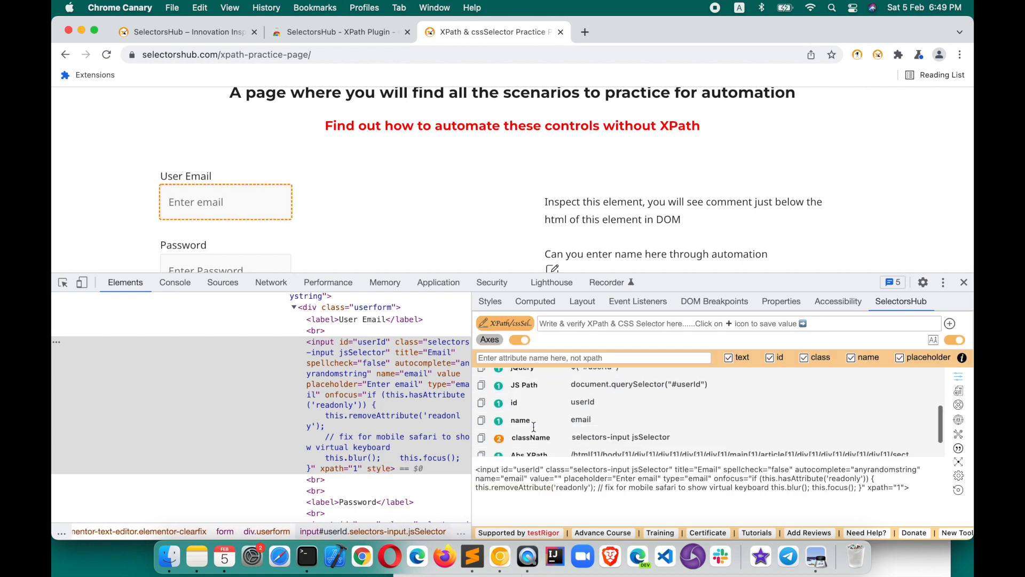
scroll("up", 3)
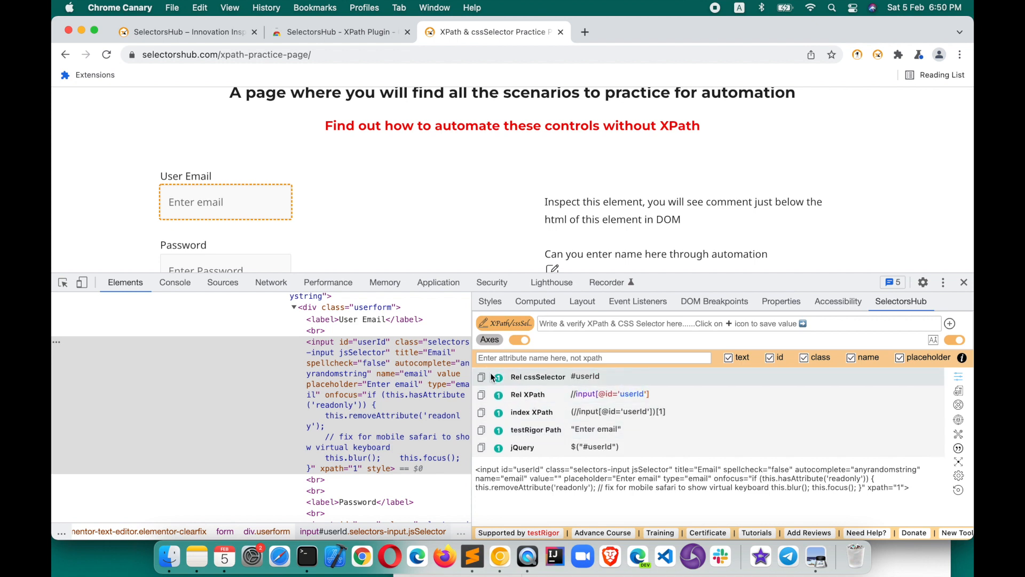
left_click(482, 394)
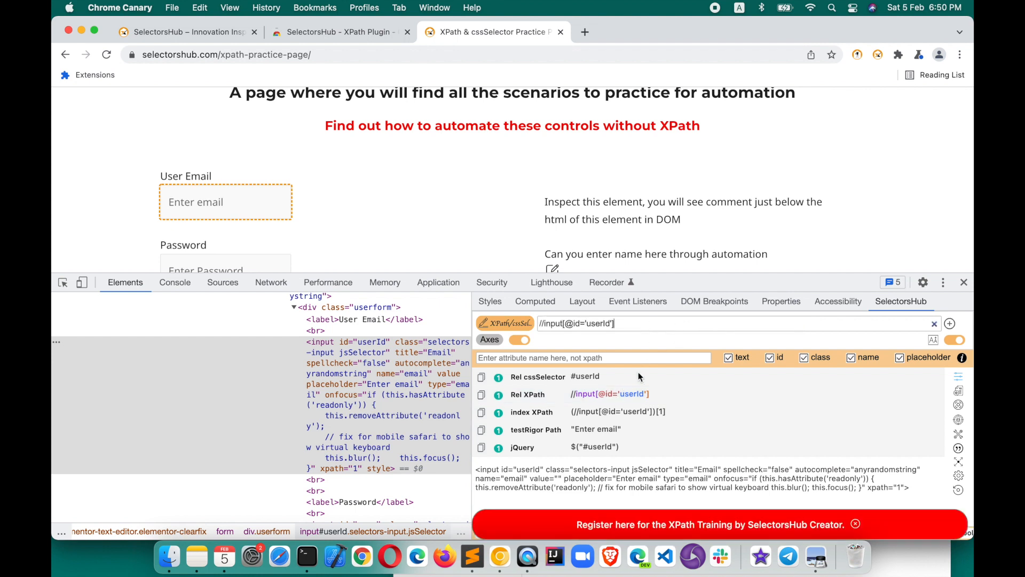
key("Backspace")
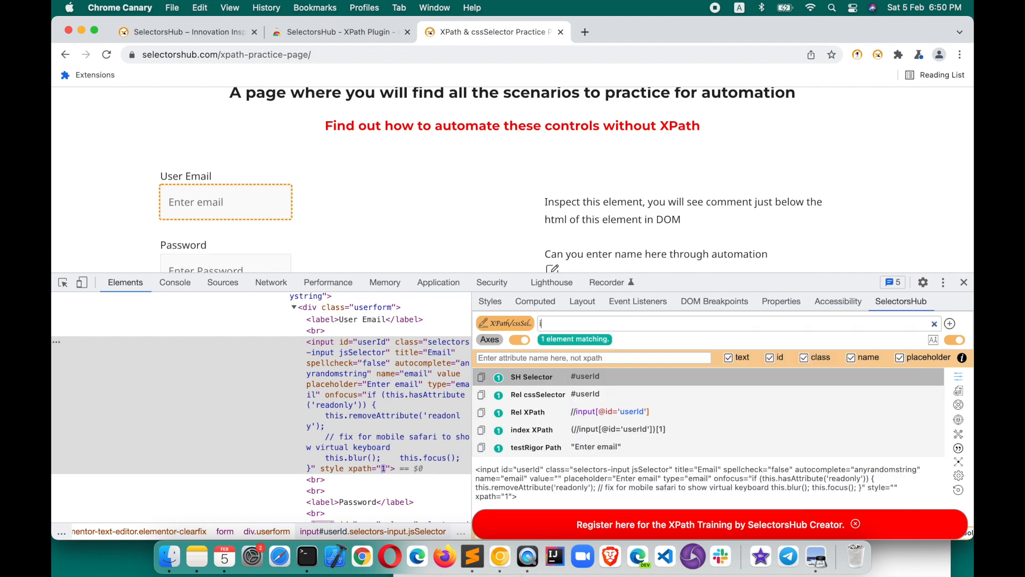
type("input[")
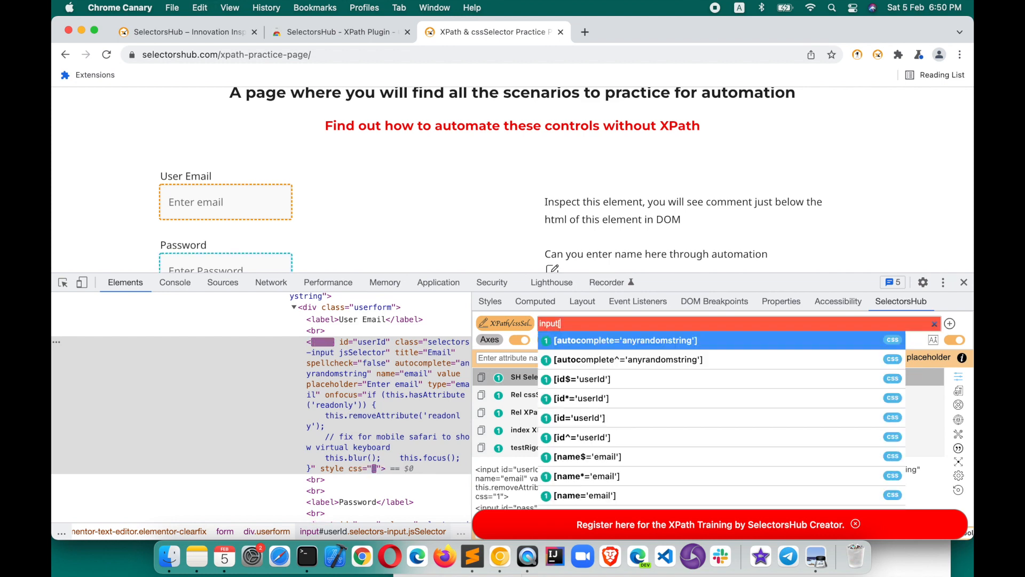
left_click(625, 340)
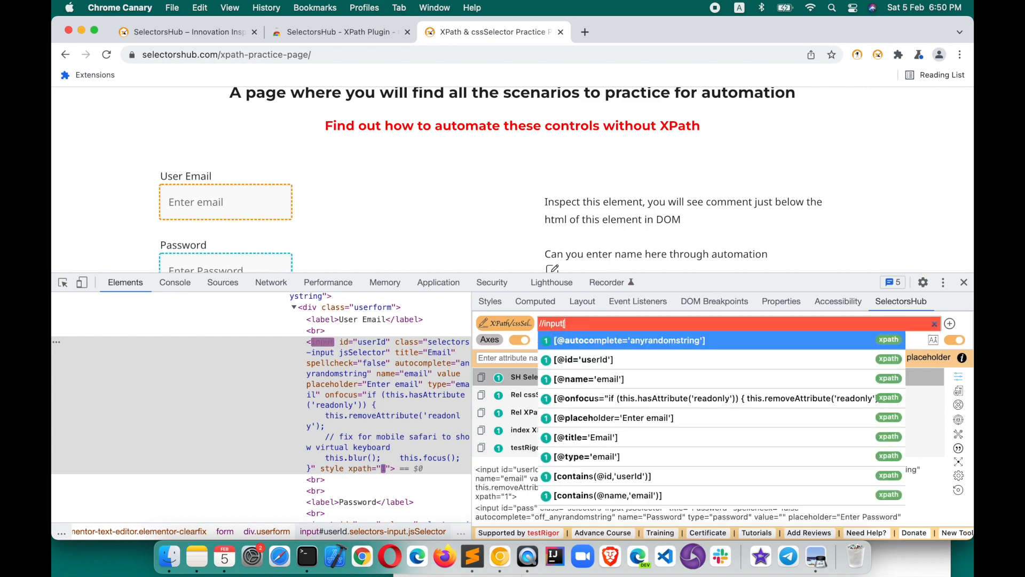
left_click(628, 339)
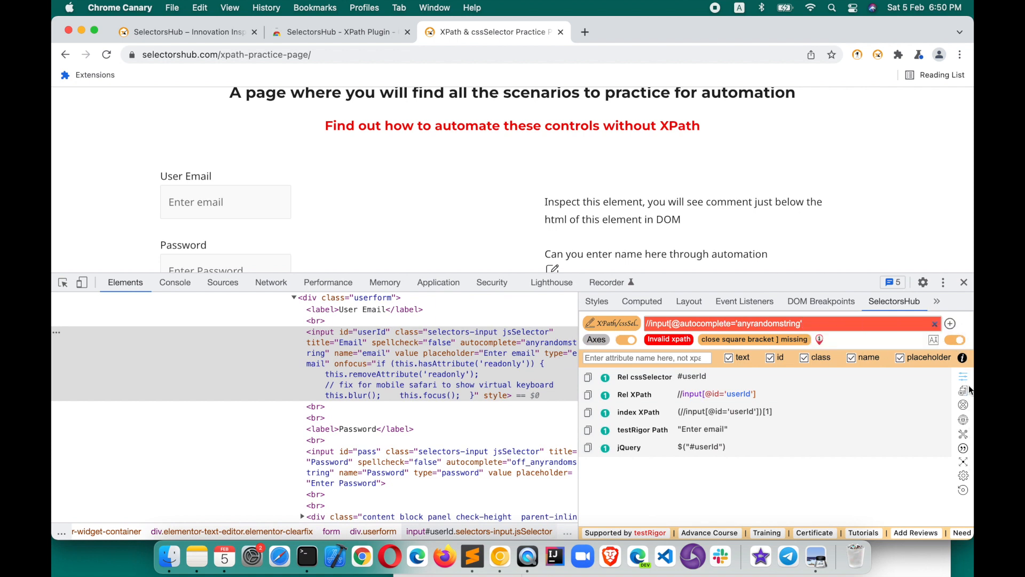
mouse_move(963, 462)
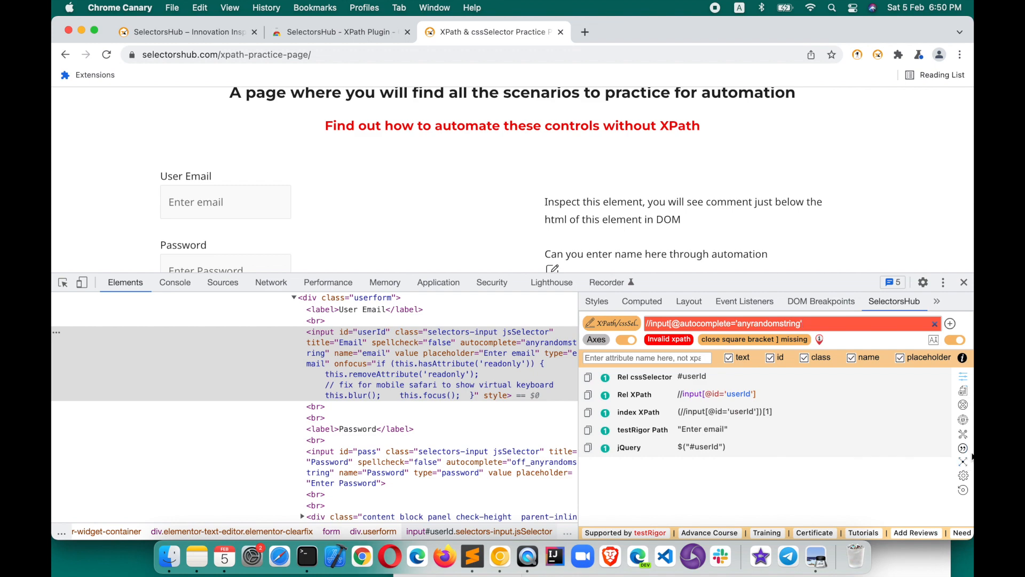
scroll("down", 3)
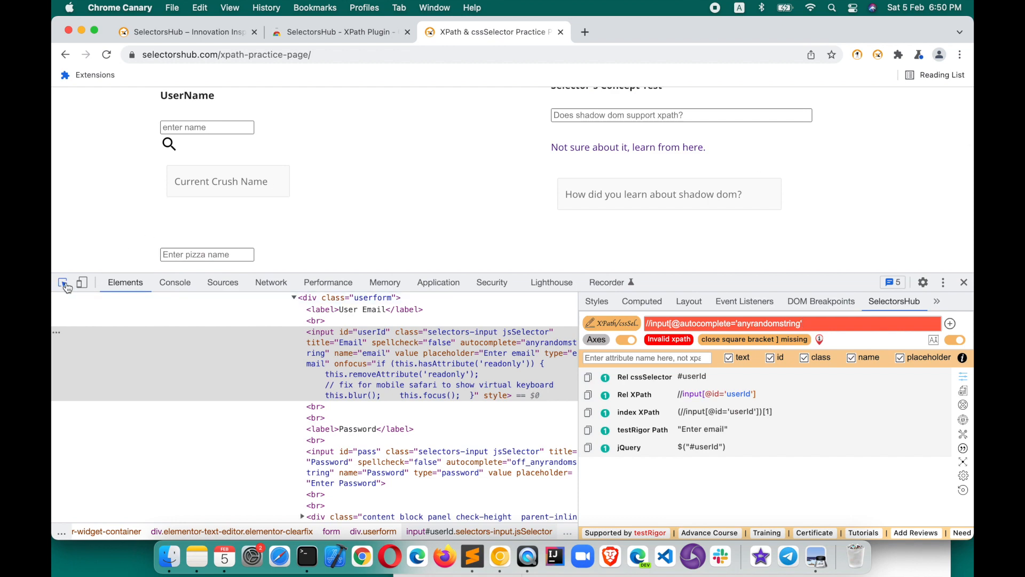
Inspect the shadow DOM name field and the iframe's First Crush Name field with the picker.
left_click(206, 127)
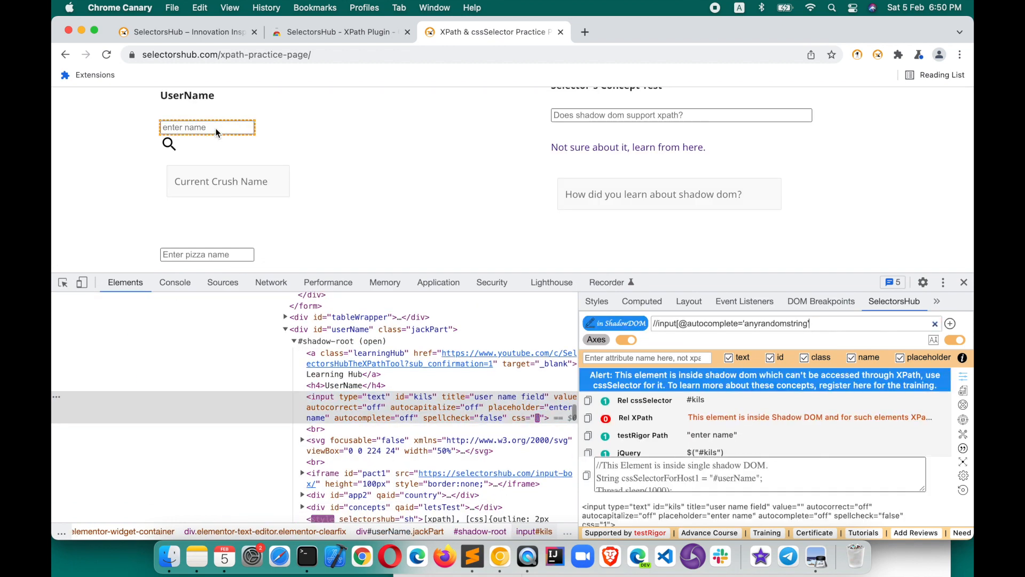
mouse_move(474, 217)
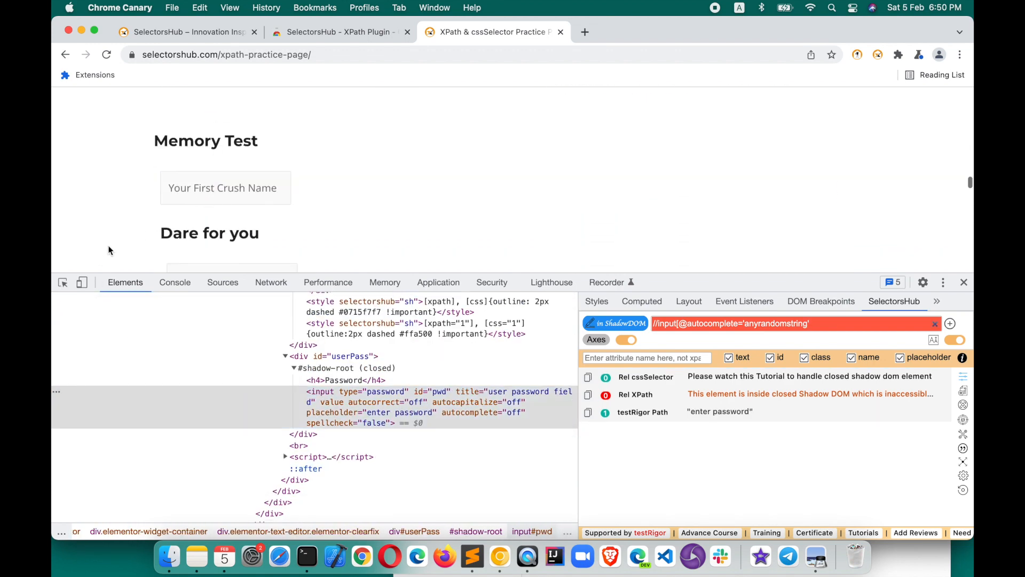
left_click(225, 188)
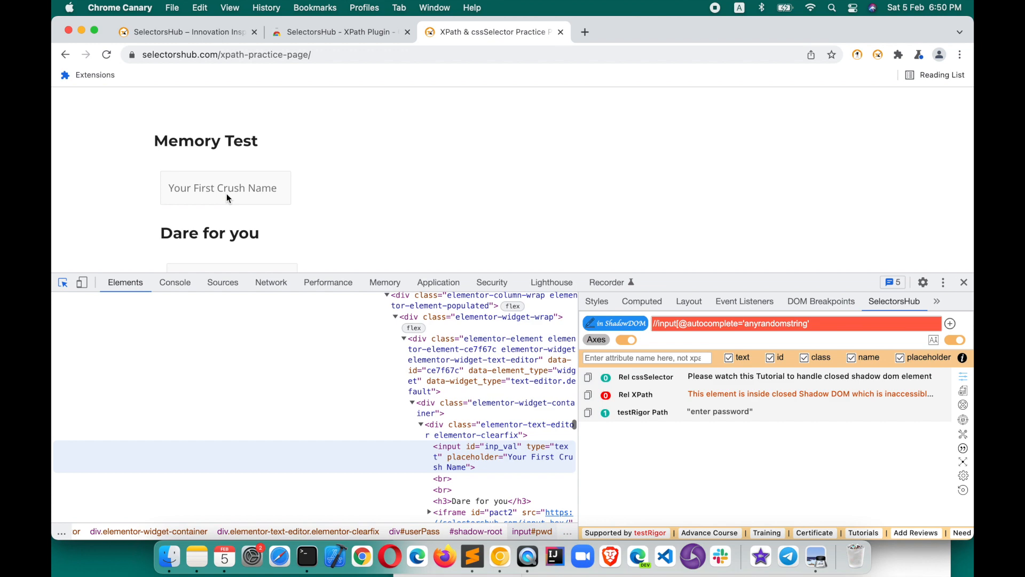
left_click(225, 188)
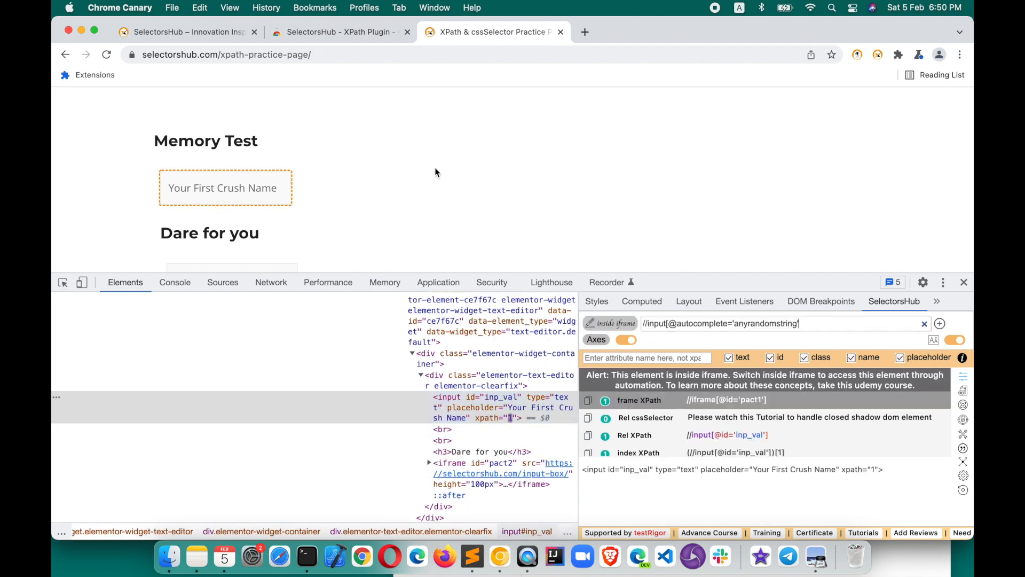
scroll("down", 3)
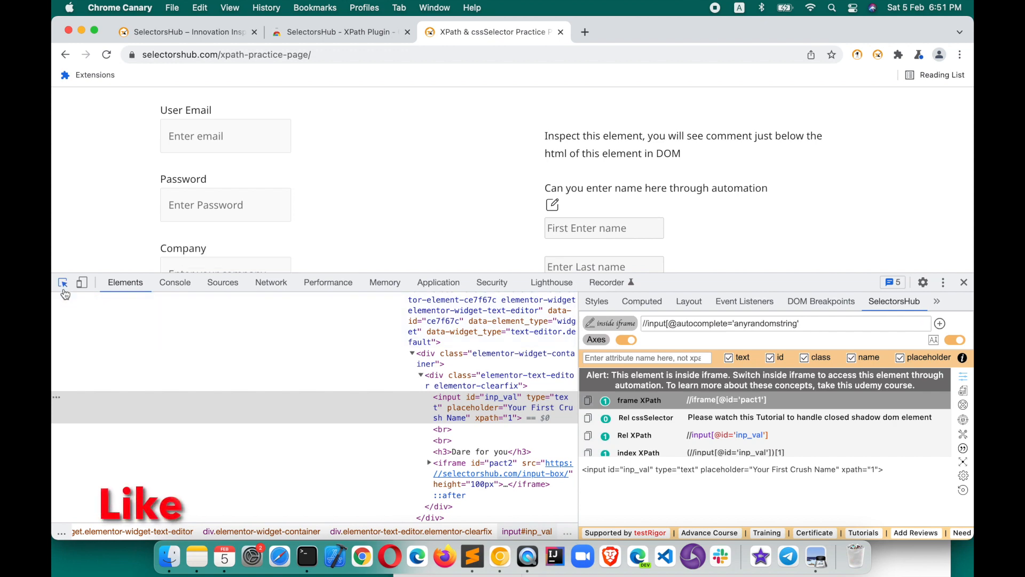
Inspect the SVG edit icon beside the name question, then close DevTools.
left_click(552, 205)
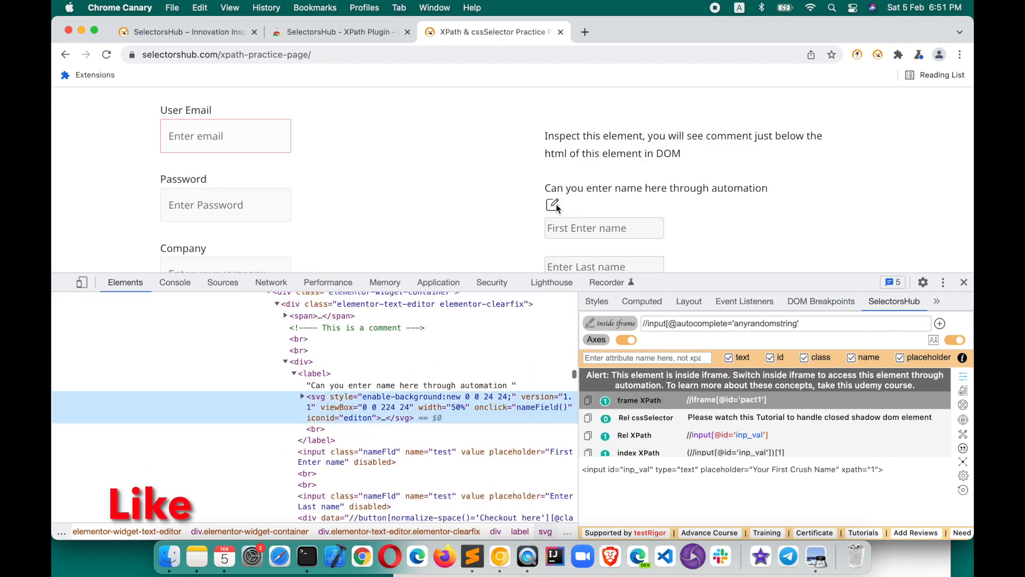
left_click(554, 205)
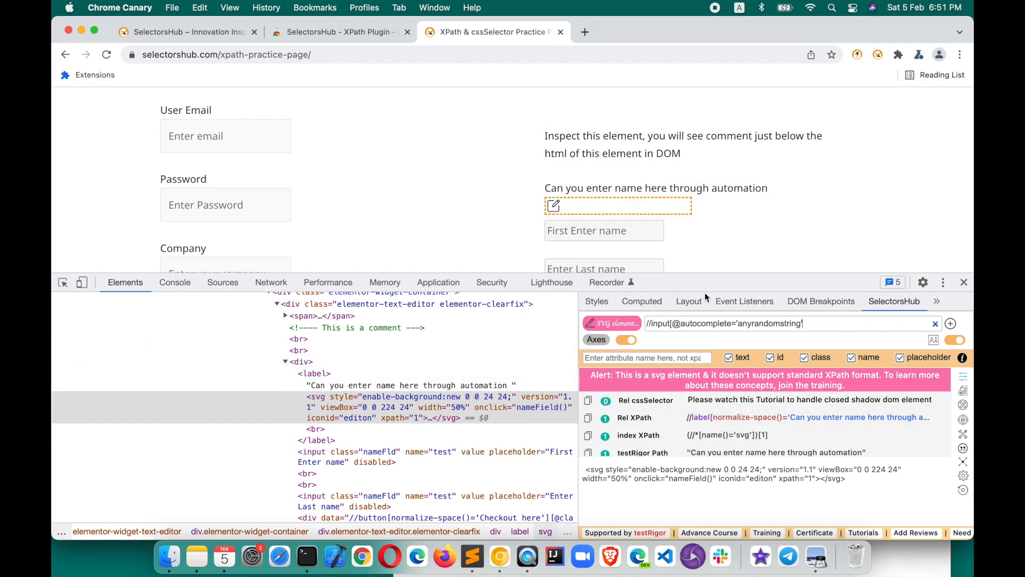
left_click(294, 373)
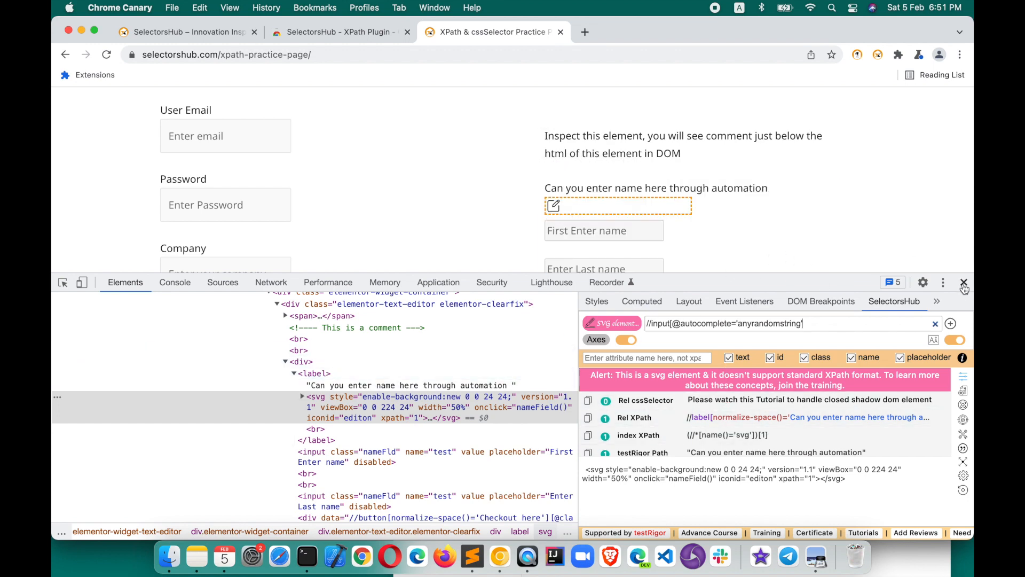
left_click(964, 282)
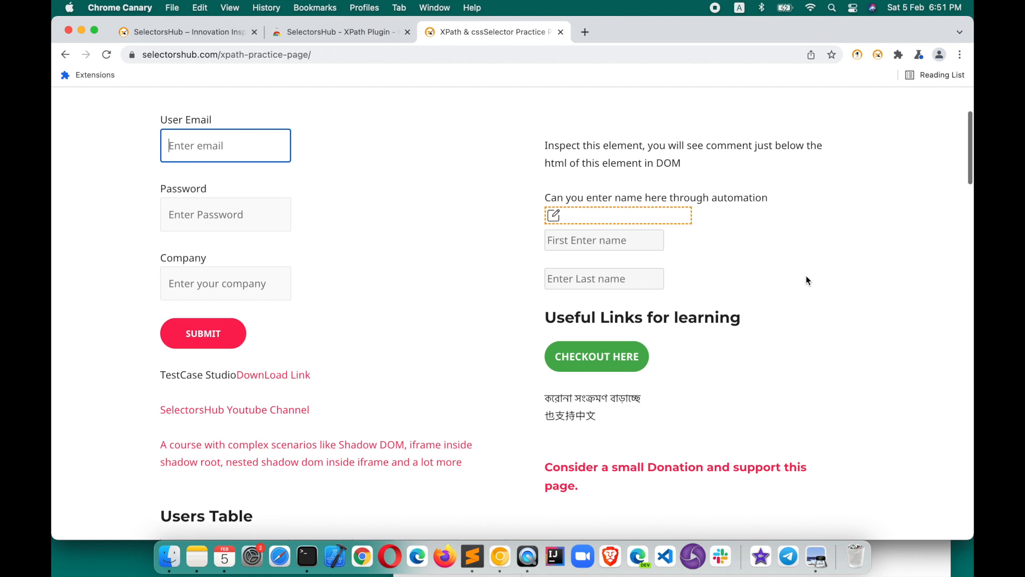
Show SelectorsHub's Copy Relative XPath / cssSelector options for the TestCase Studio link.
scroll("up", 3)
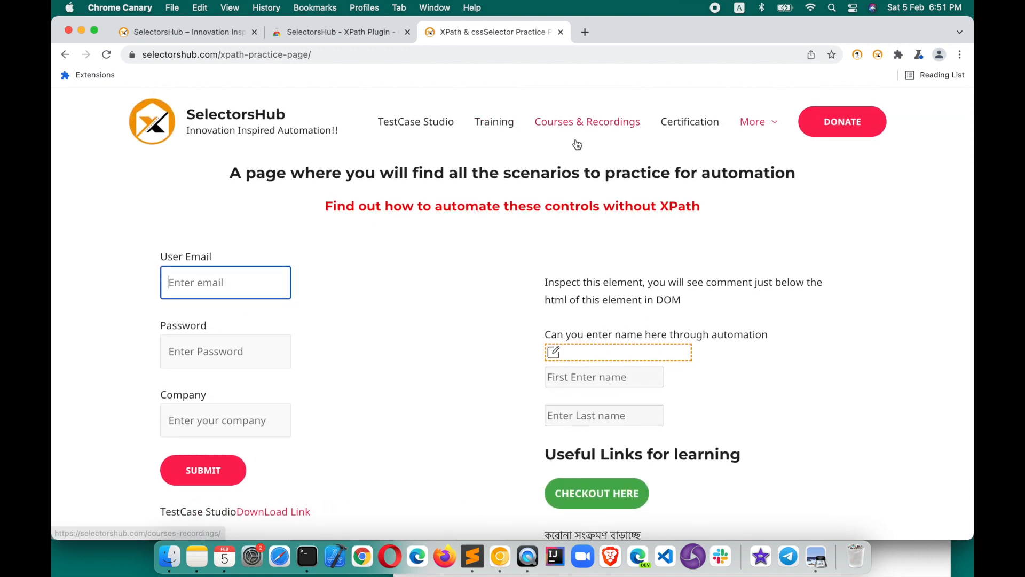
right_click(415, 121)
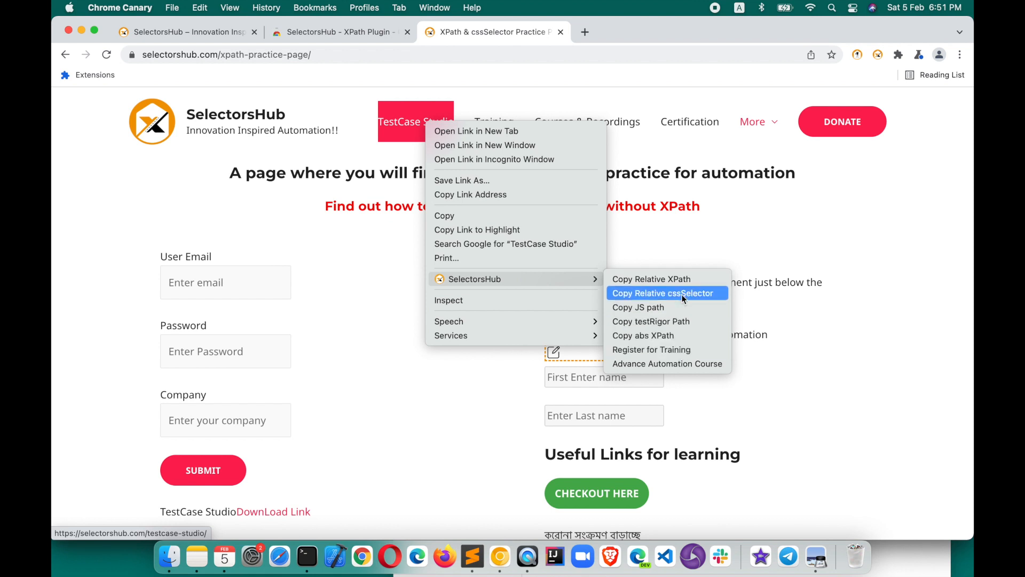
mouse_move(666, 279)
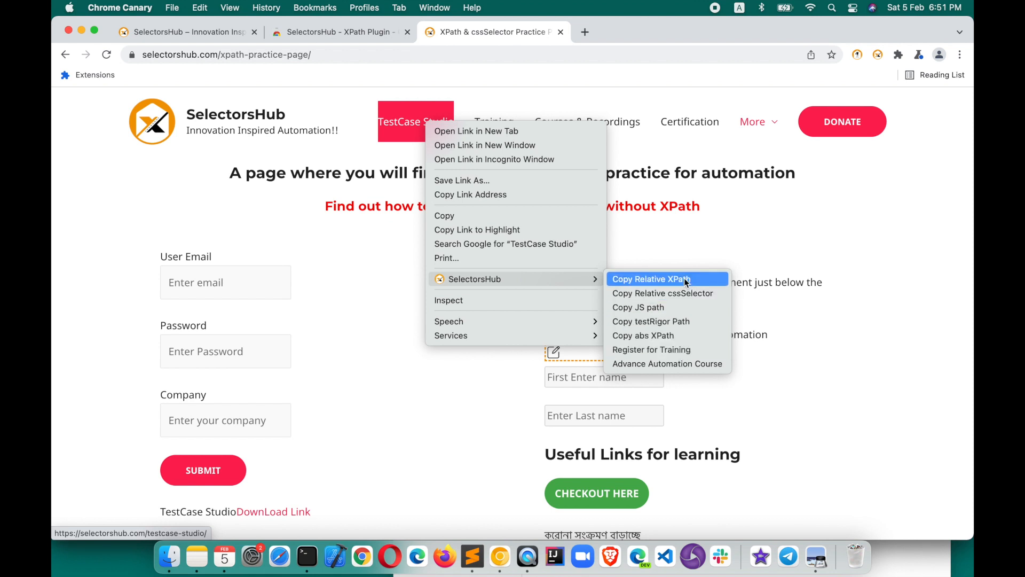